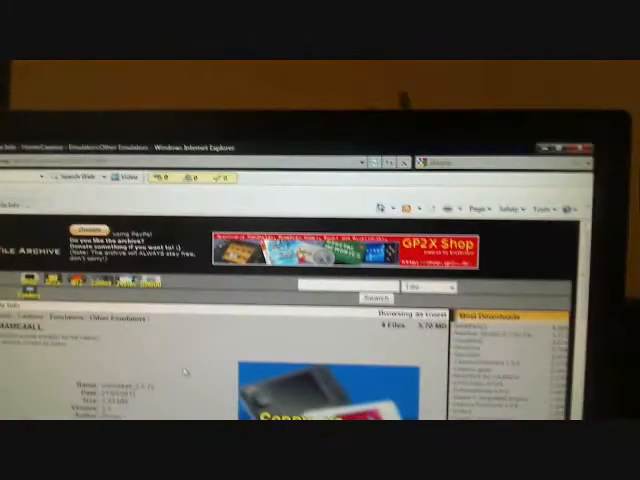
# Scroll down the MAME4ALL 2.5 file page to the Download link.
pyautogui.scroll(-3)
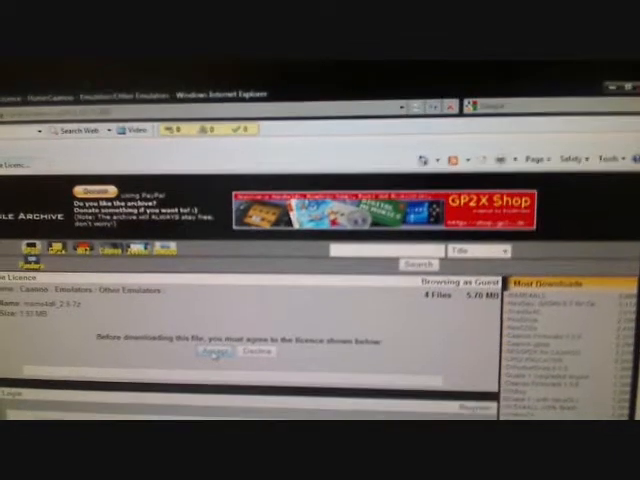
# Agree to the MAME4ALL 2.5 licence to start downloading the file.
pyautogui.click(210, 354)
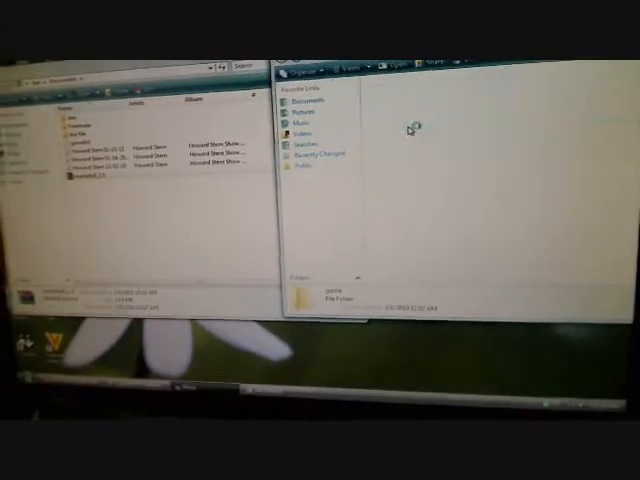
# Open the game folder on Removable Disk (E:).
pyautogui.doubleClick(328, 289)
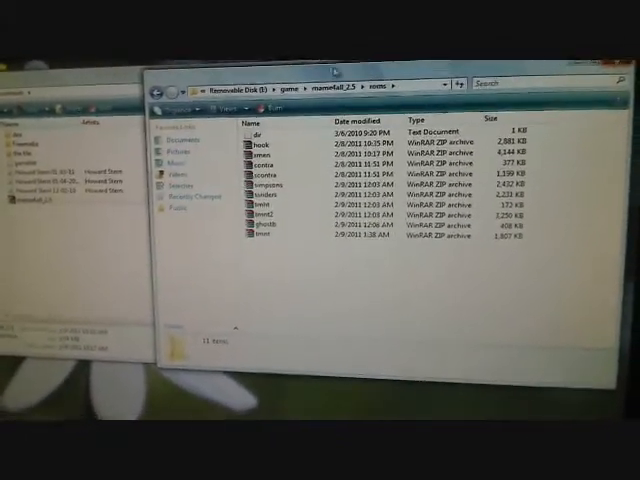